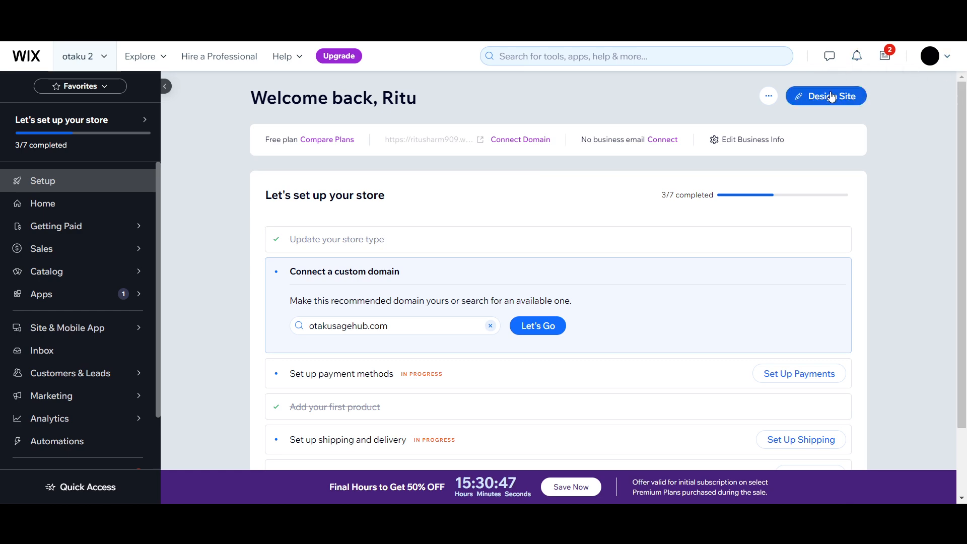
Step: Launch the Otaku Sage store site in the Wix Editor via Design Site
{"action": "left_click", "coordinate": [825, 96]}
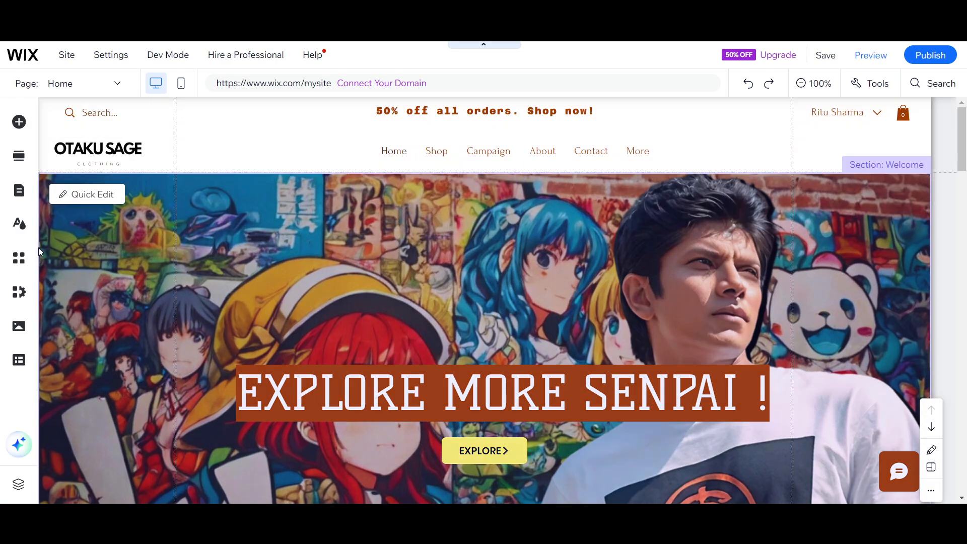
Step: Search the App Market for 'conve' to reach the Conversion Popup app page
{"action": "left_click", "coordinate": [18, 257]}
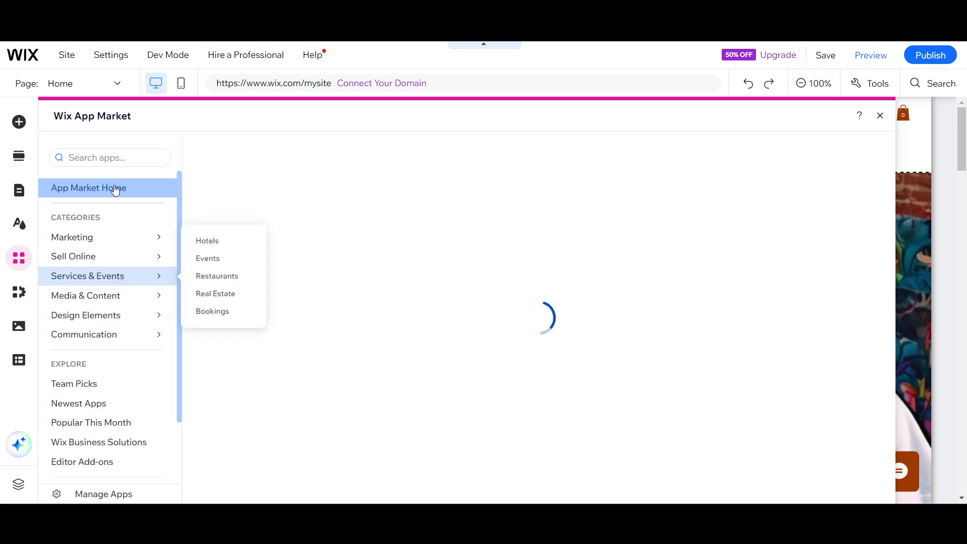
{"action": "left_click", "coordinate": [110, 157]}
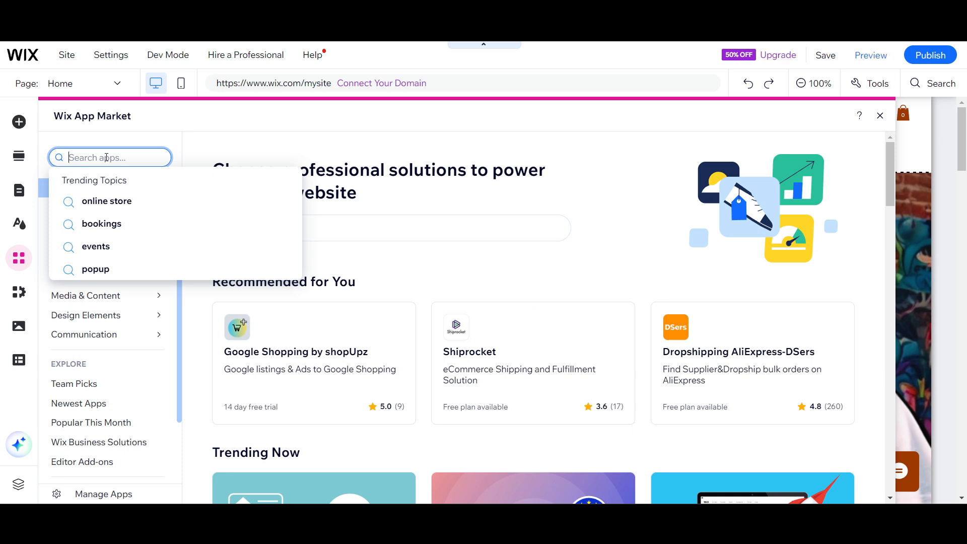
{"action": "type", "text": "conversion"}
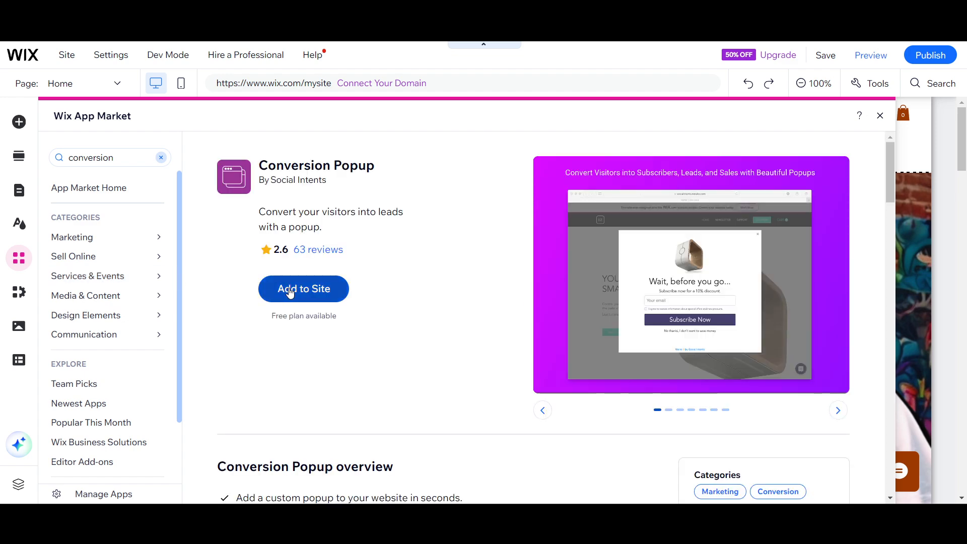
Step: Add Conversion Popup to the site, agreeing to its access permissions
{"action": "left_click", "coordinate": [303, 289]}
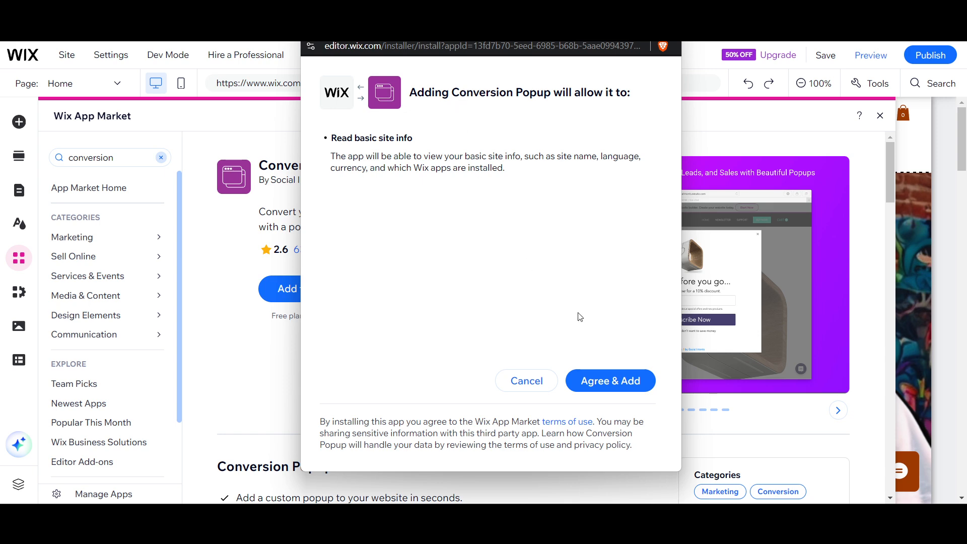
{"action": "left_click", "coordinate": [609, 380]}
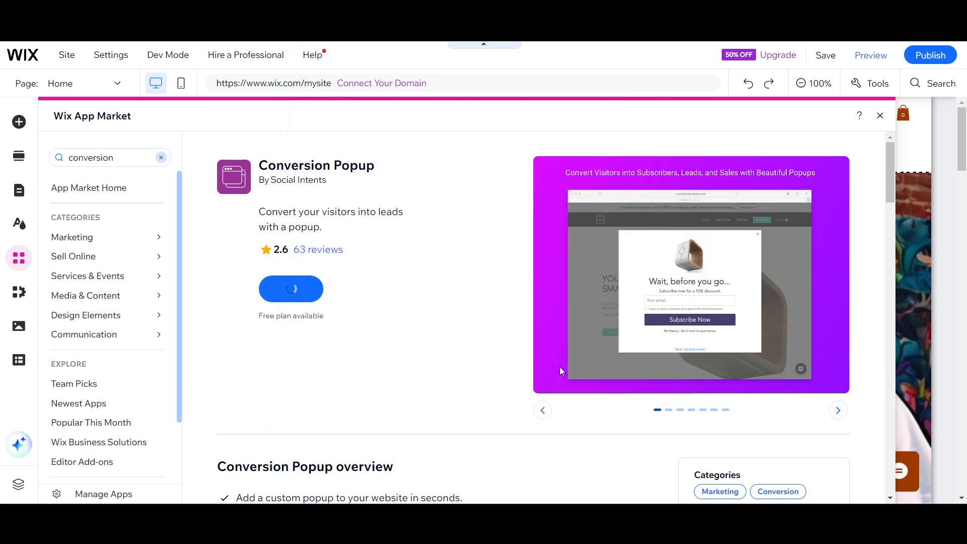
{"action": "left_click", "coordinate": [290, 289]}
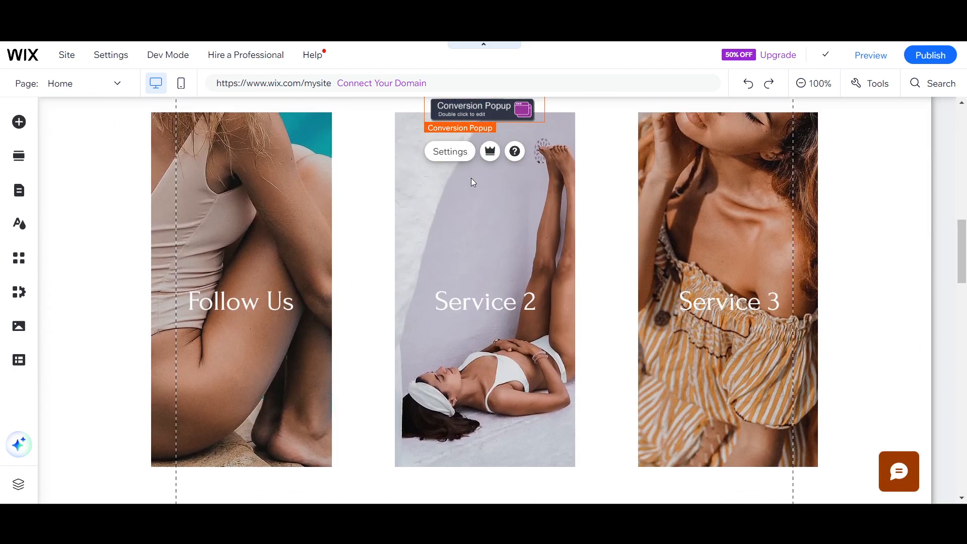
Step: Show the Conversion Popup settings' Templates list, keeping Collect Email selected
{"action": "left_click", "coordinate": [449, 151]}
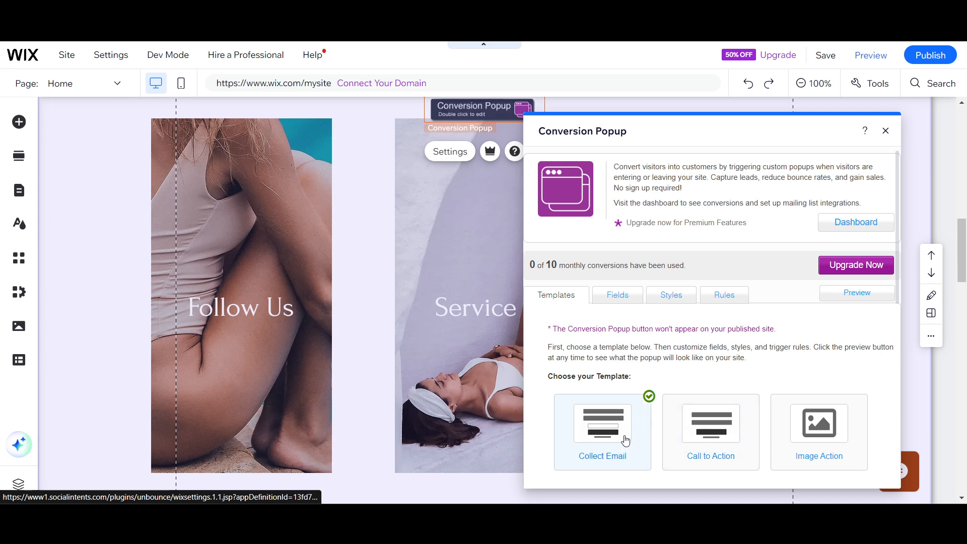
{"action": "scroll", "scroll_direction": "down", "scroll_amount": 3}
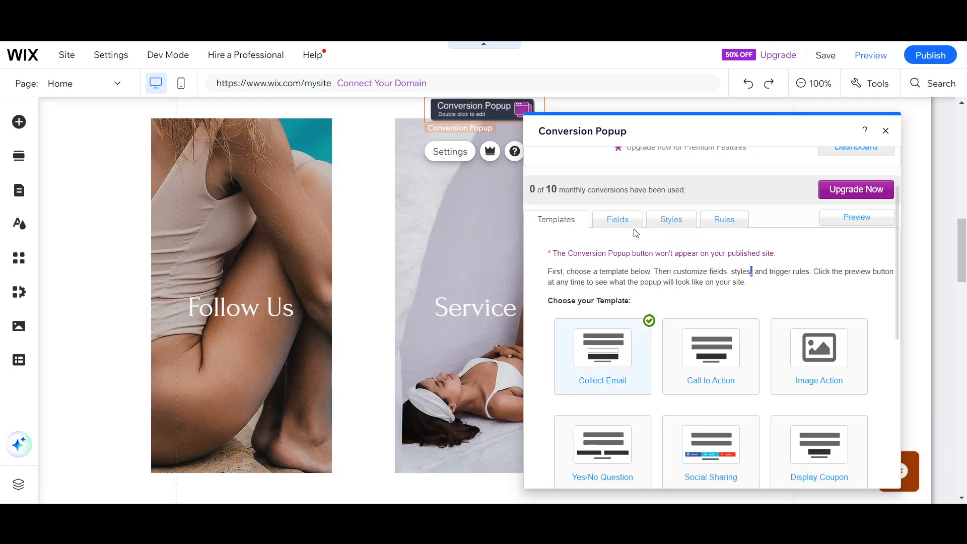
Step: Review the Fields settings: headline lines, email placeholder and consent text
{"action": "left_click", "coordinate": [616, 220]}
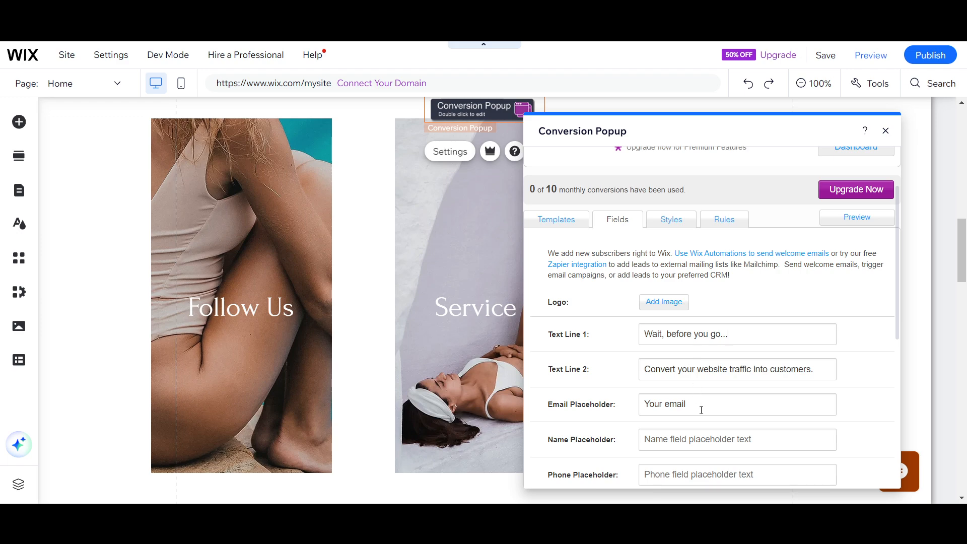
{"action": "scroll", "scroll_direction": "down", "scroll_amount": 3}
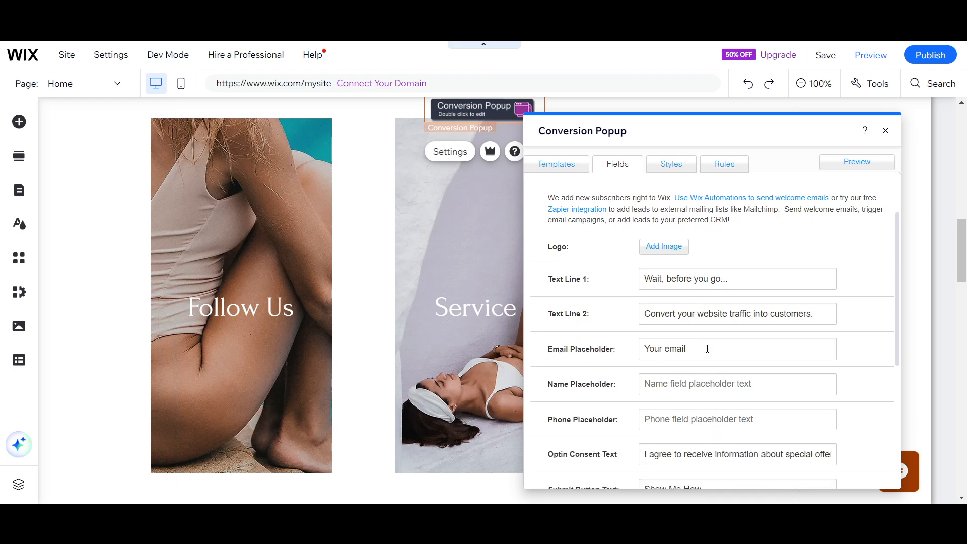
{"action": "scroll", "scroll_direction": "down", "scroll_amount": 3}
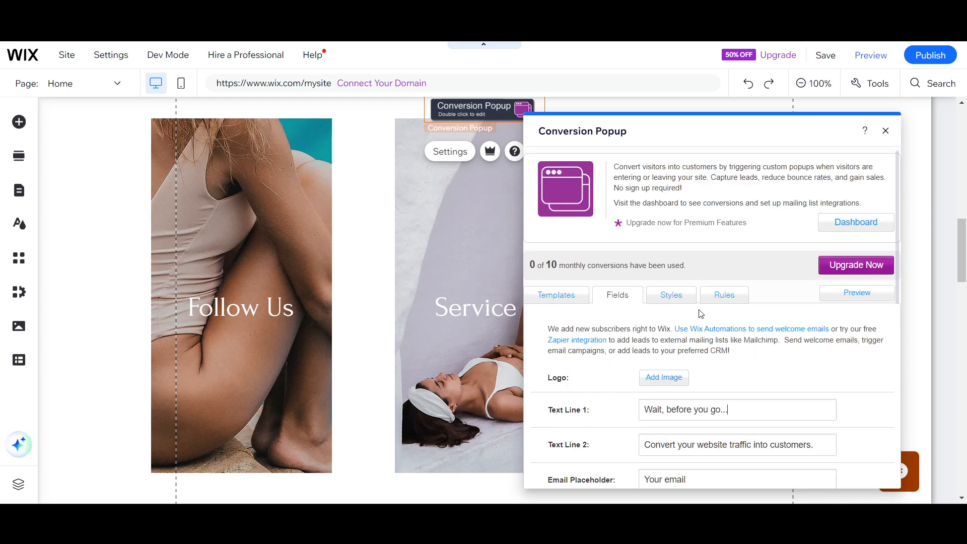
Step: Review the popup's Styles options and then its display Rules (type, timing, frequency)
{"action": "left_click", "coordinate": [671, 294]}
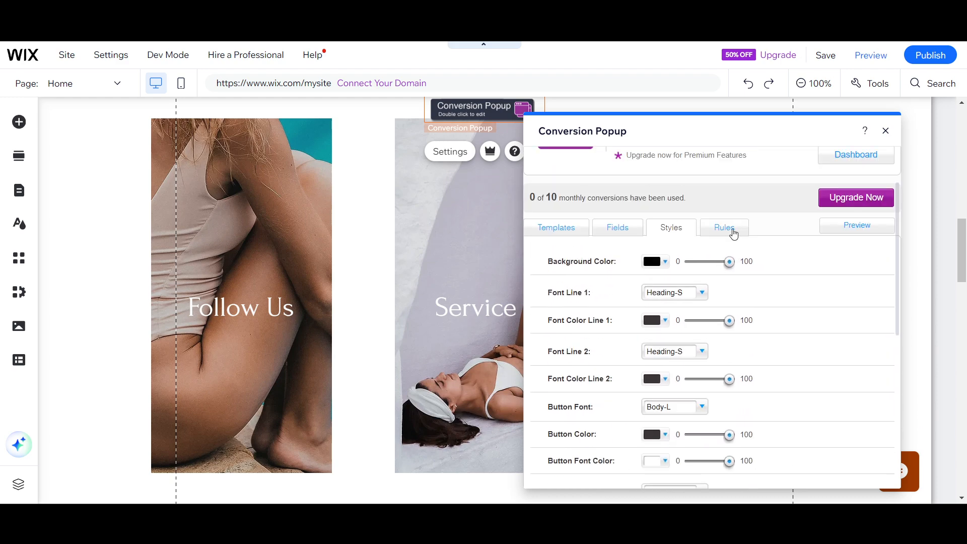
{"action": "left_click", "coordinate": [723, 226]}
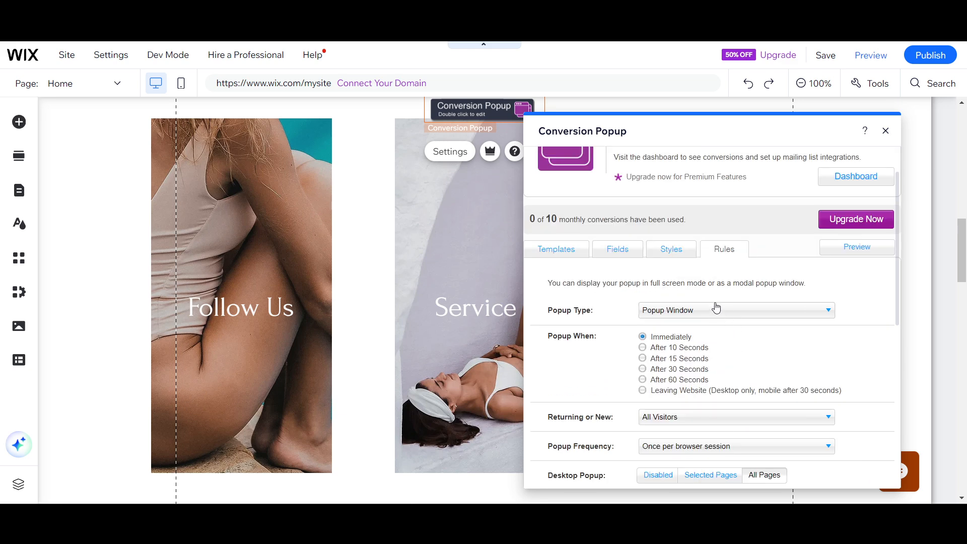
{"action": "mouse_move", "coordinate": [846, 249]}
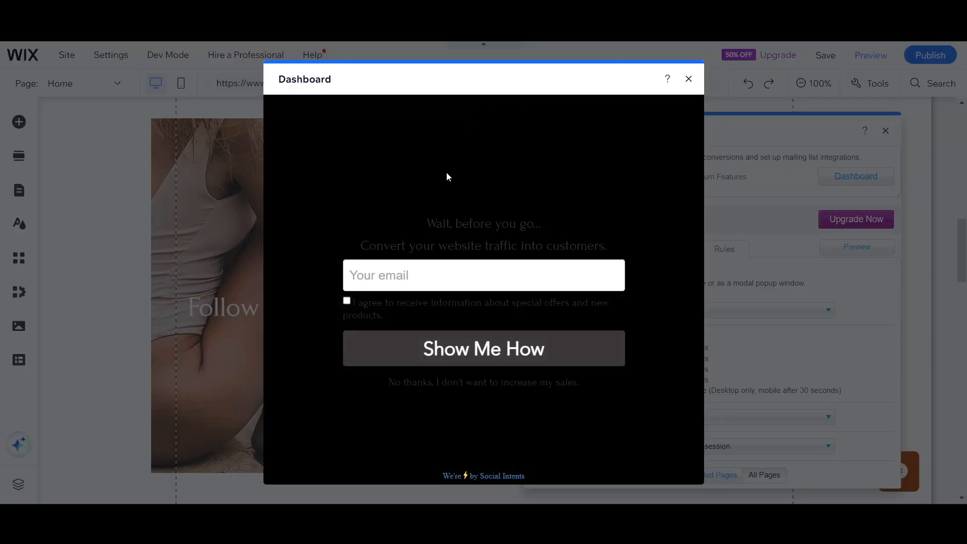
Step: Try the email field in the popup preview, then close it and return to the home page
{"action": "left_click", "coordinate": [482, 274]}
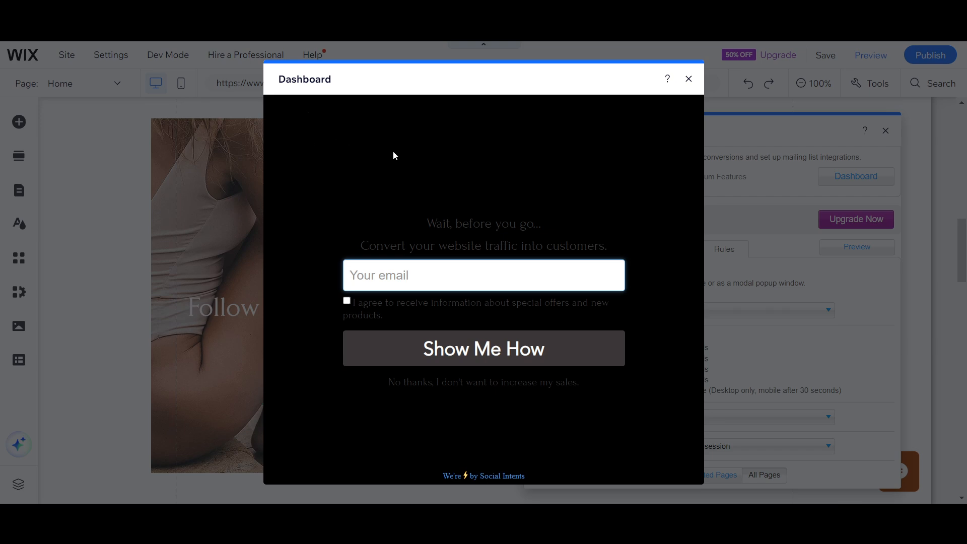
{"action": "mouse_move", "coordinate": [554, 185]}
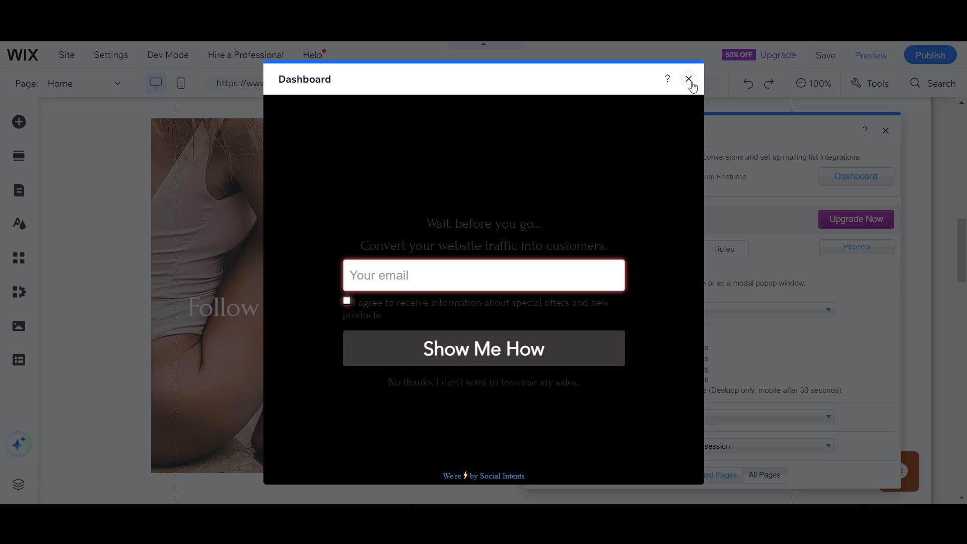
{"action": "left_click", "coordinate": [689, 78]}
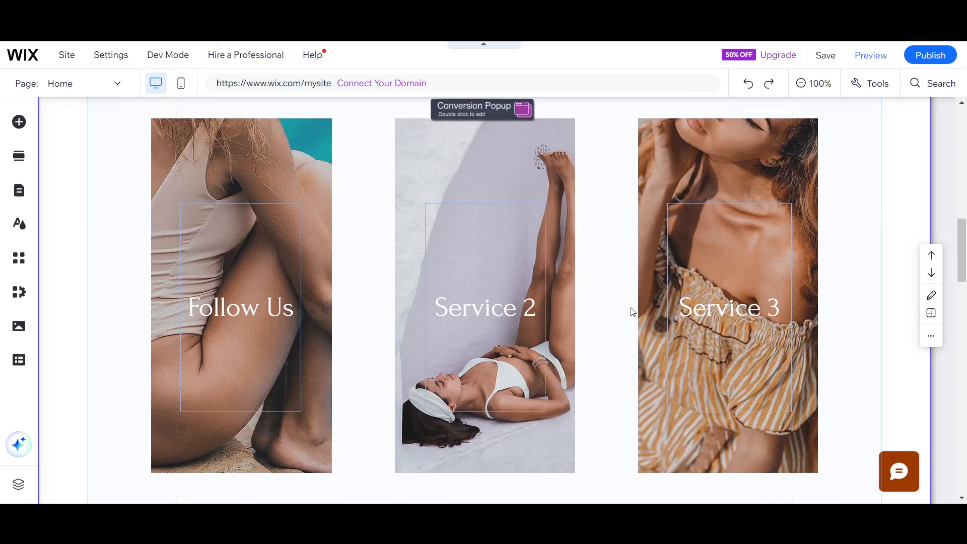
{"action": "scroll", "scroll_direction": "down", "scroll_amount": 3}
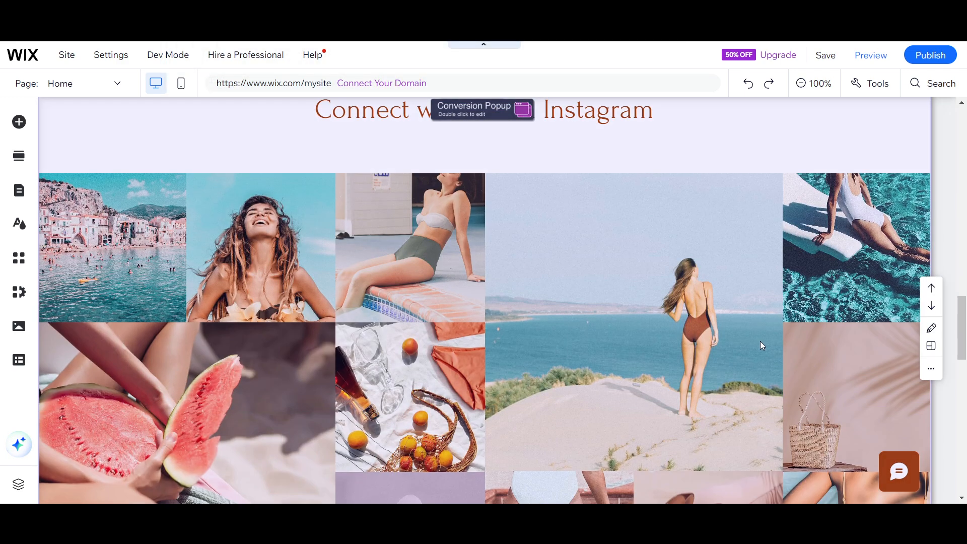